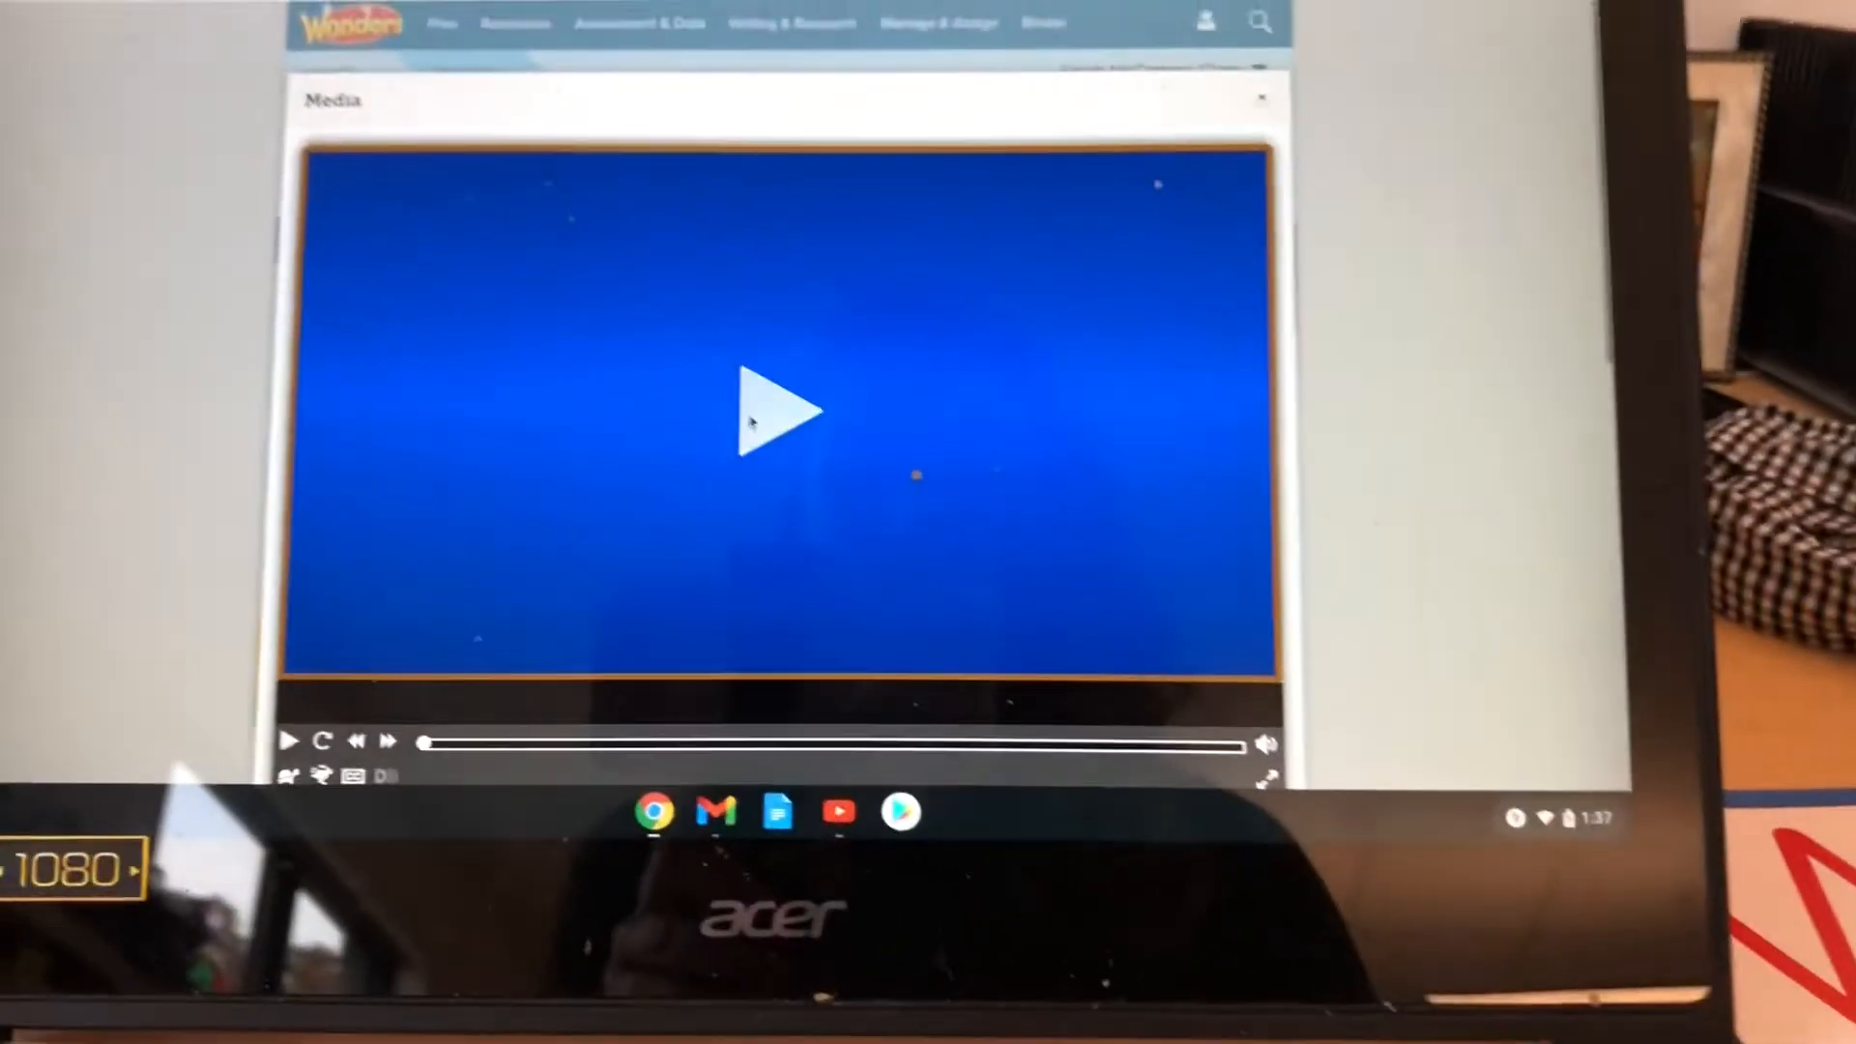
# Start playing the alphabet song video so letters A to H appear with music
pyautogui.click(781, 409)
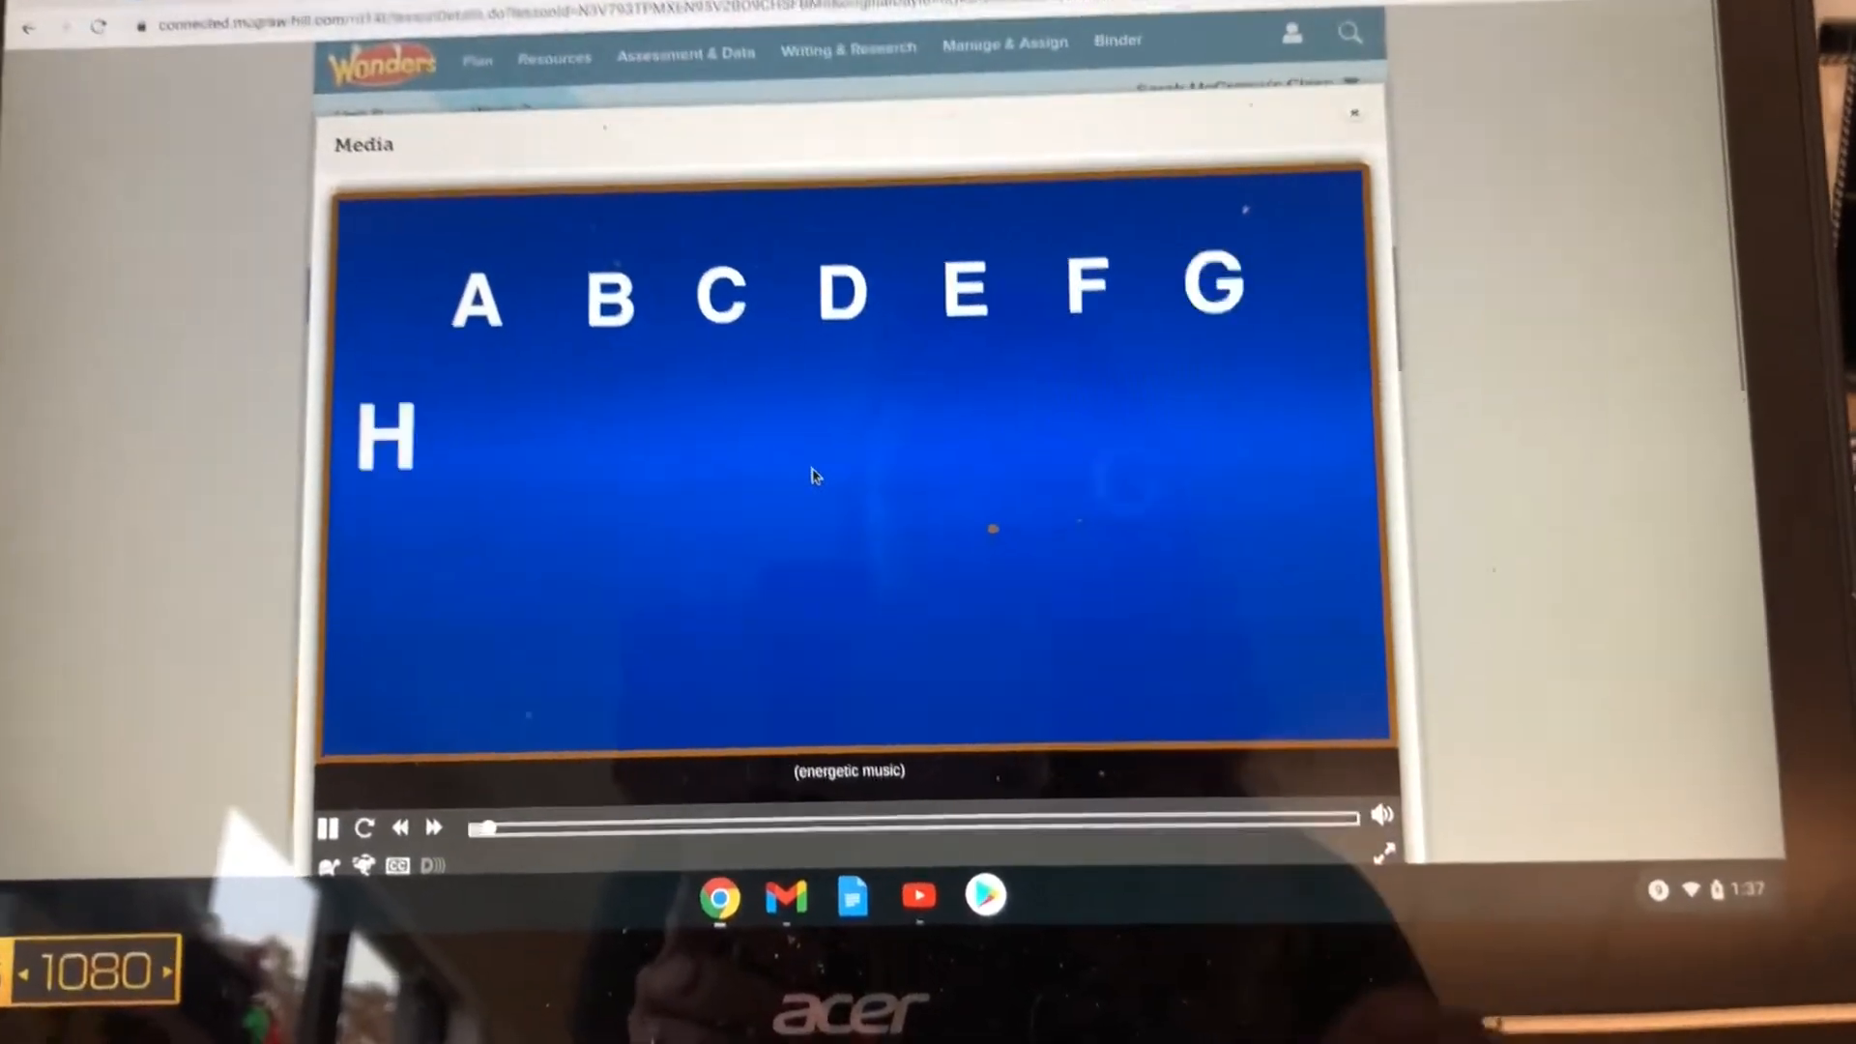